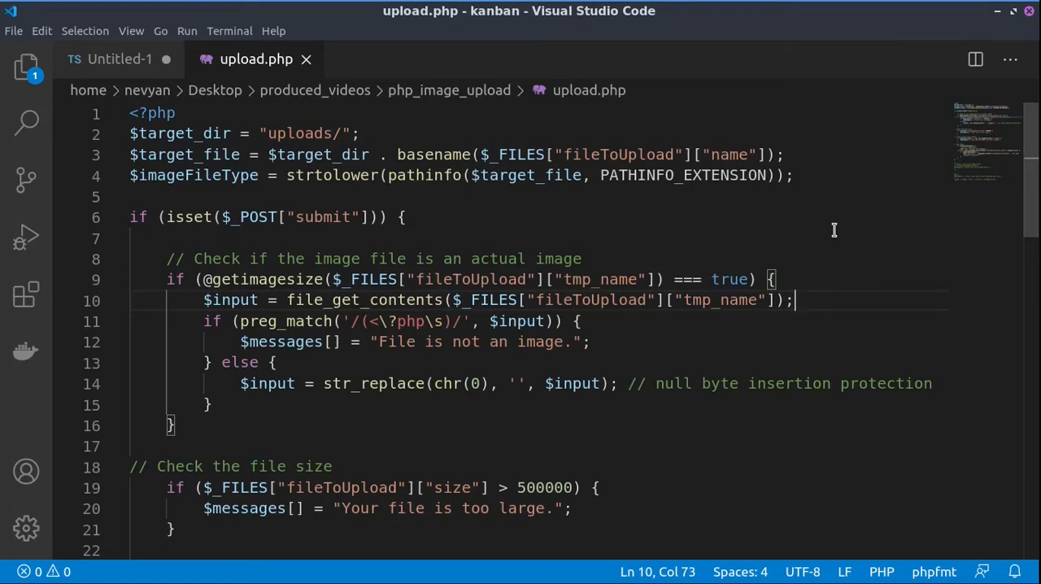
{"action": "mouse_move", "coordinate": [794, 212]}
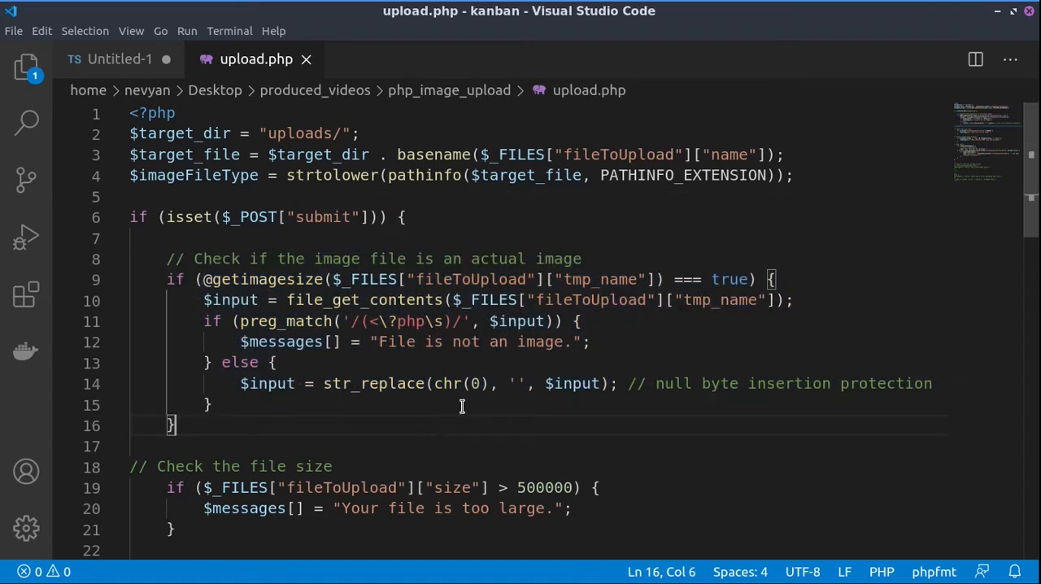
{"action": "mouse_move", "coordinate": [393, 132]}
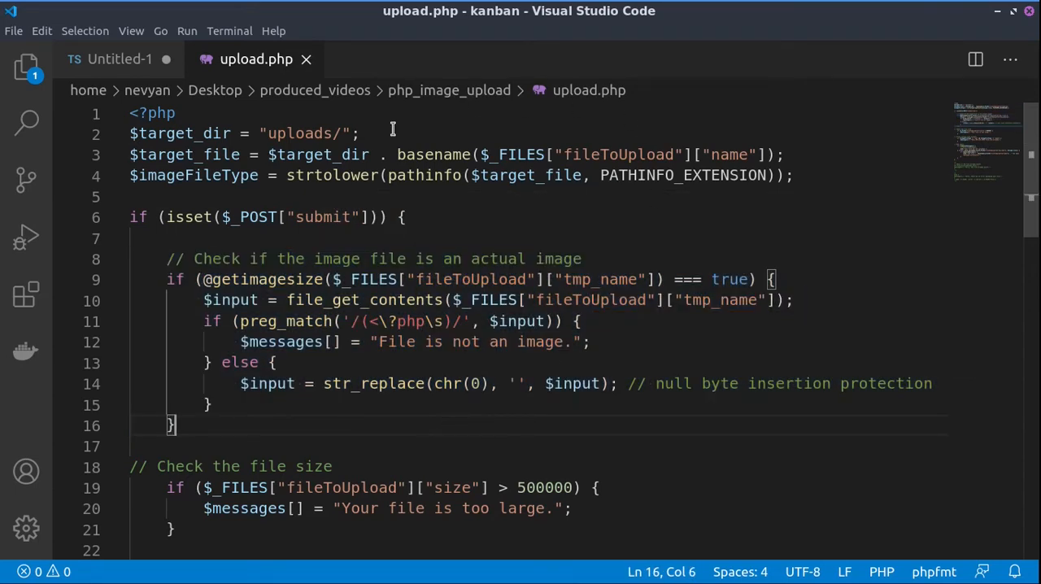
Highlight the uploads directory line, the image validity check block, and the file_get_contents call
{"action": "double_click", "coordinate": [300, 133]}
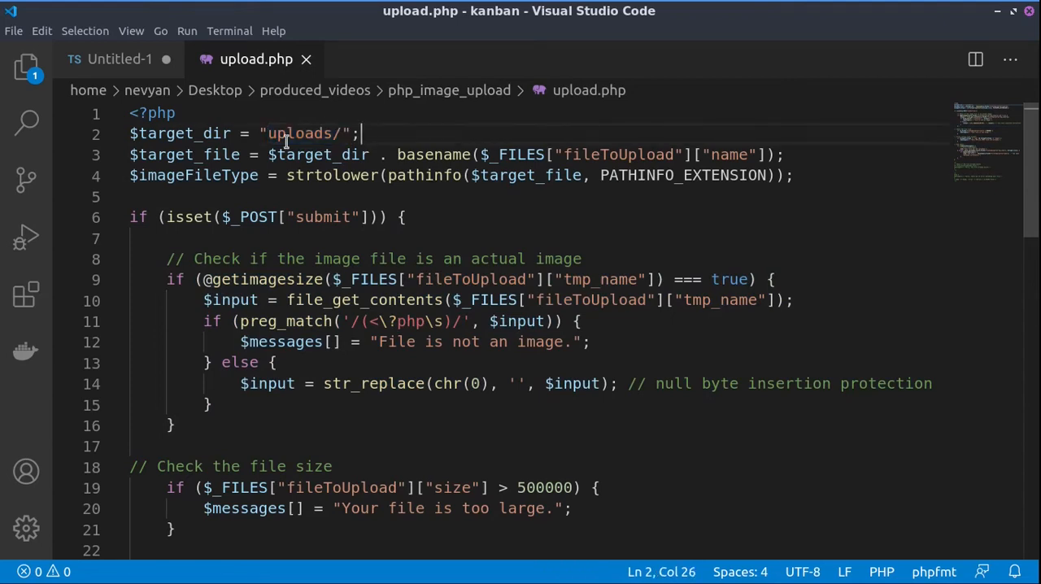
{"action": "double_click", "coordinate": [189, 155]}
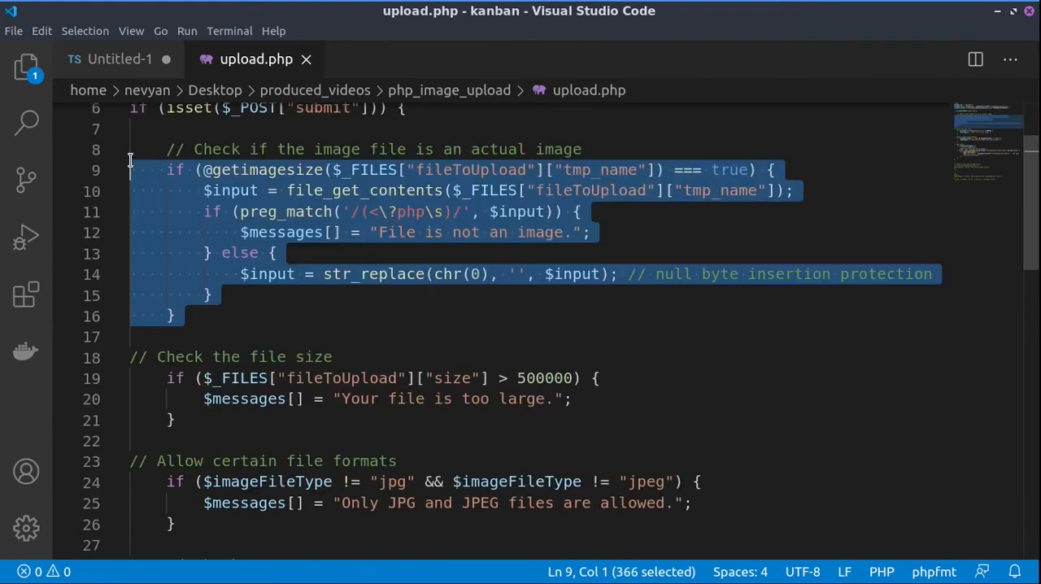
{"action": "mouse_move", "coordinate": [252, 431]}
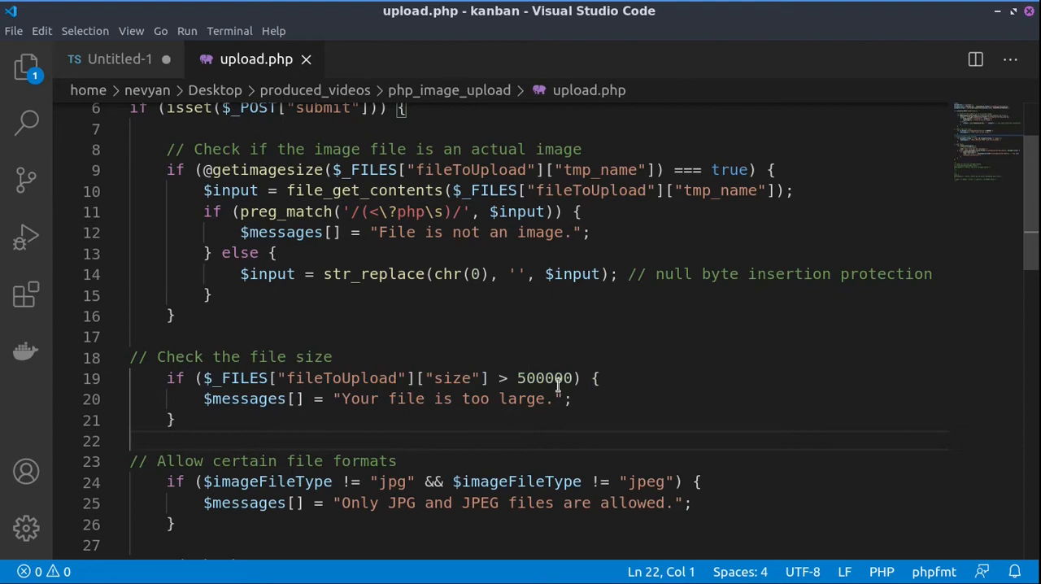
{"action": "mouse_move", "coordinate": [547, 416]}
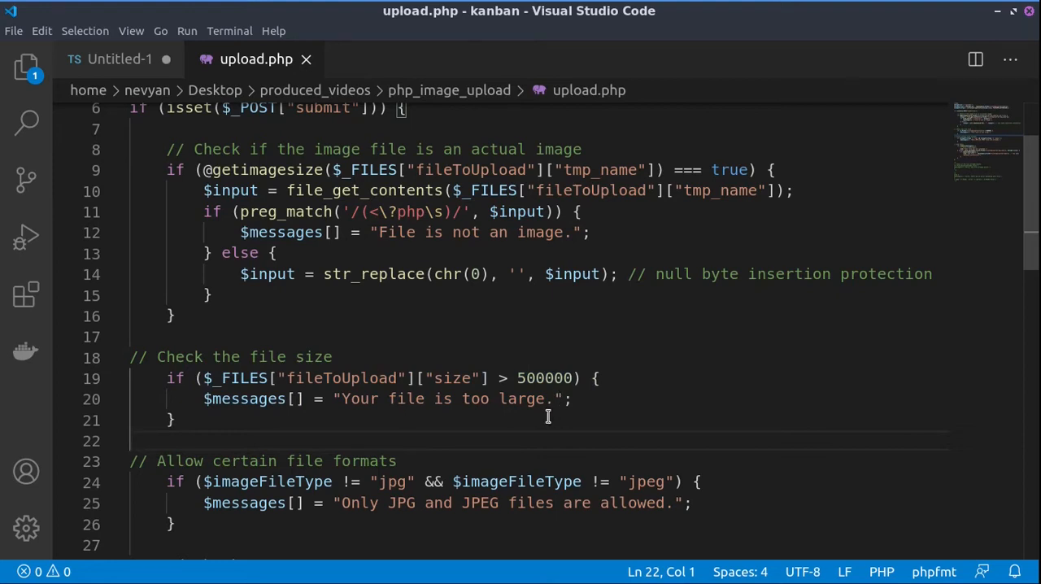
{"action": "double_click", "coordinate": [392, 480]}
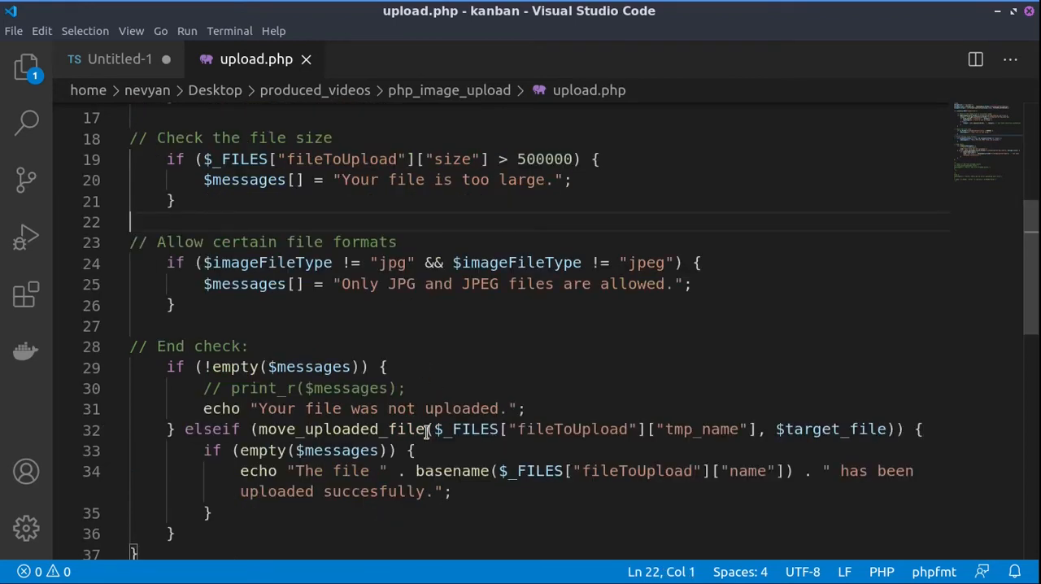
{"action": "mouse_move", "coordinate": [439, 447]}
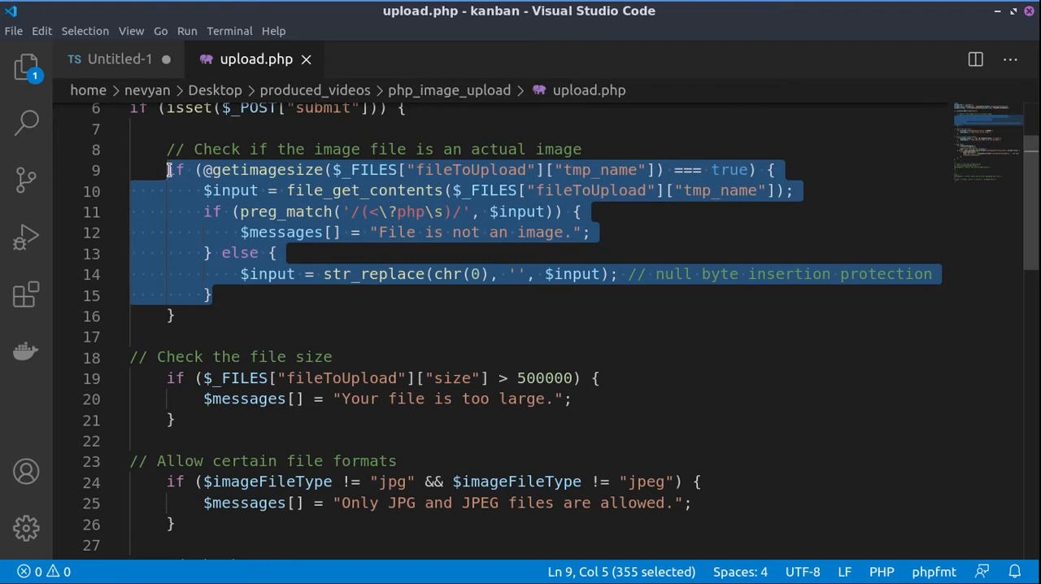
{"action": "left_click", "coordinate": [740, 316]}
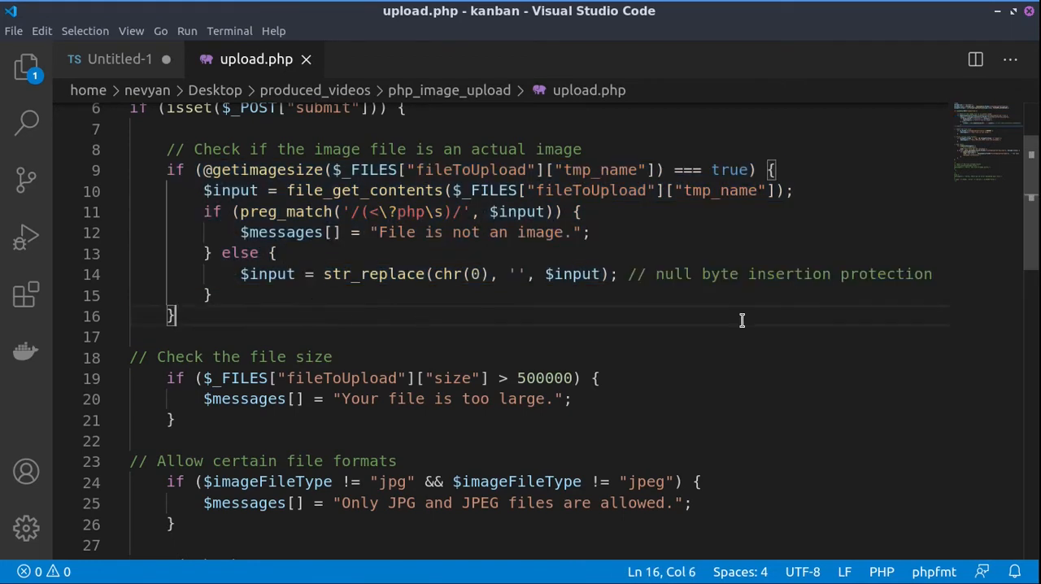
{"action": "double_click", "coordinate": [364, 190]}
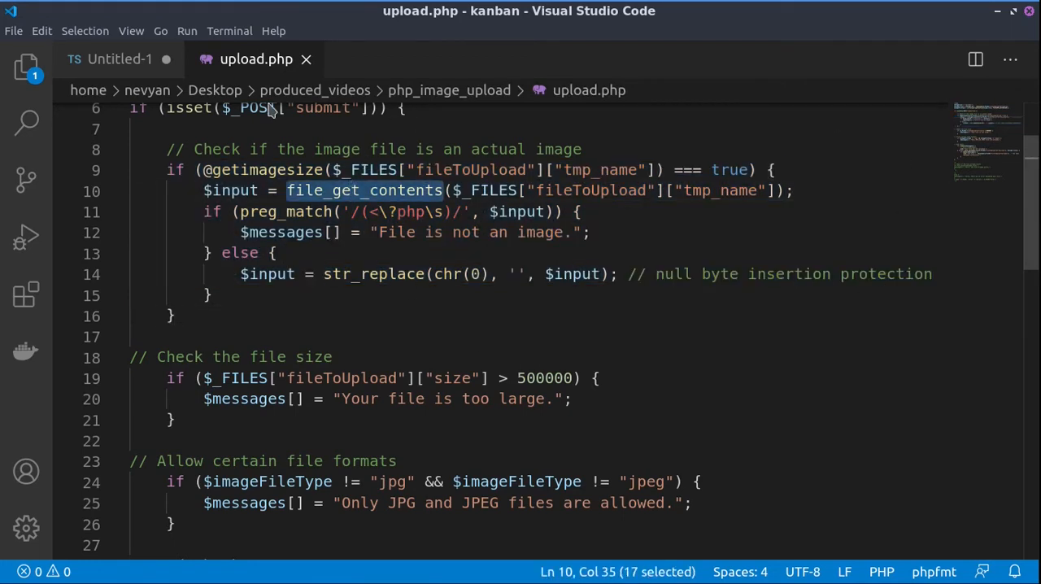
{"action": "mouse_move", "coordinate": [891, 406]}
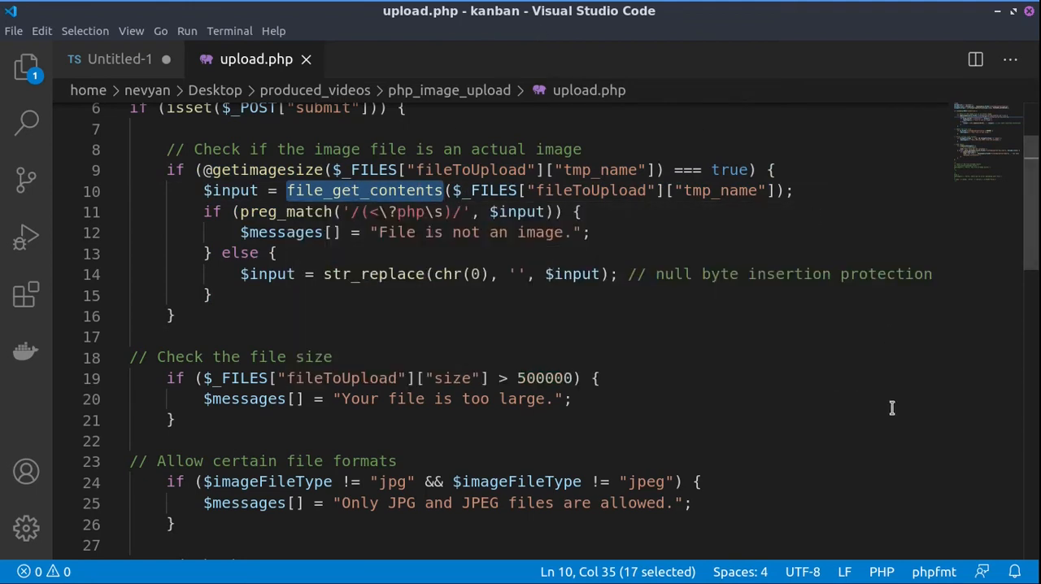
{"action": "mouse_move", "coordinate": [545, 318]}
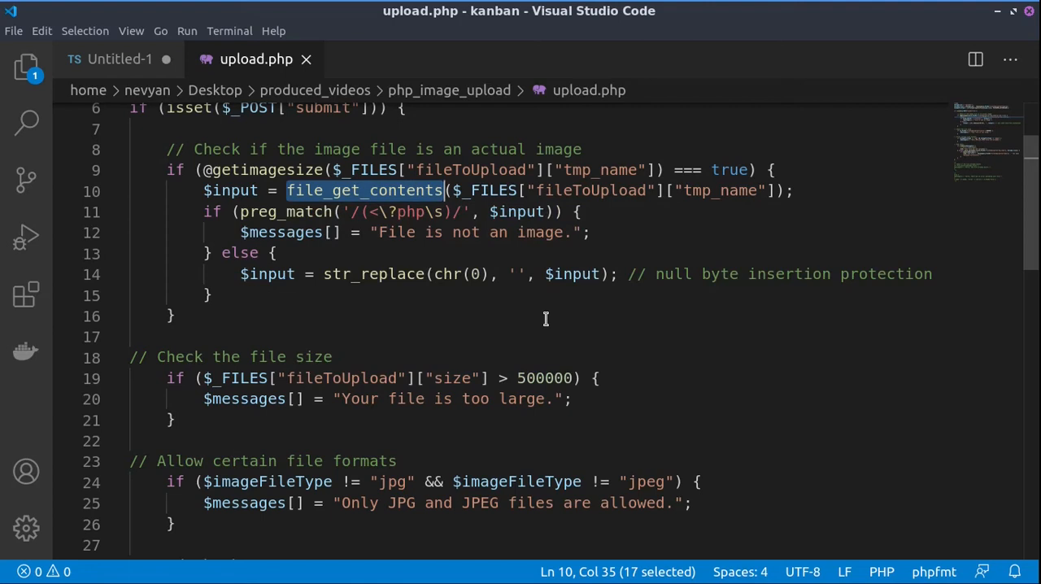
{"action": "mouse_move", "coordinate": [368, 211]}
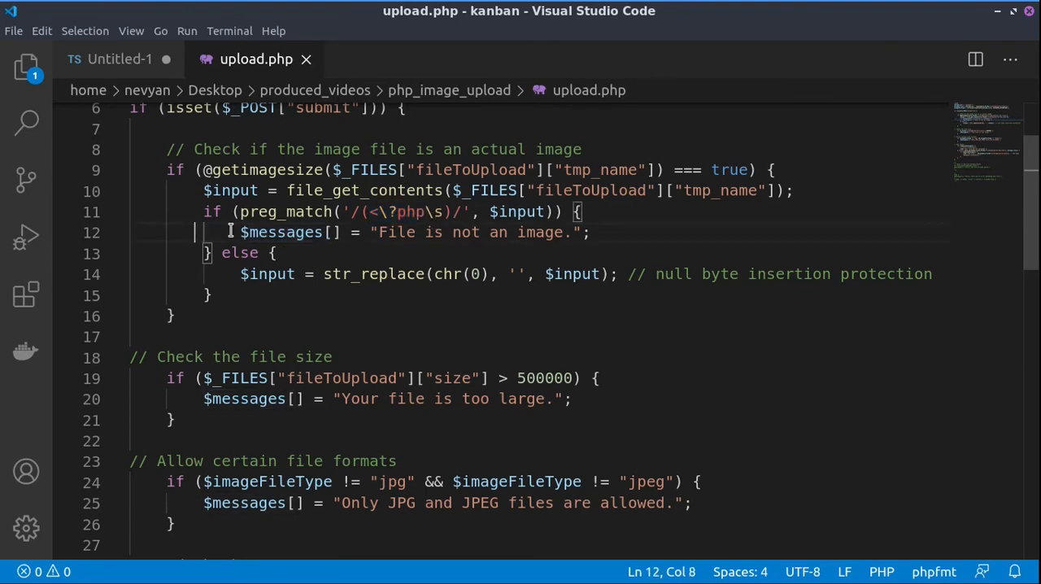
Highlight the $messages[] assignment and str_replace's empty replacement, then reach the move_uploaded_file check
{"action": "double_click", "coordinate": [280, 231]}
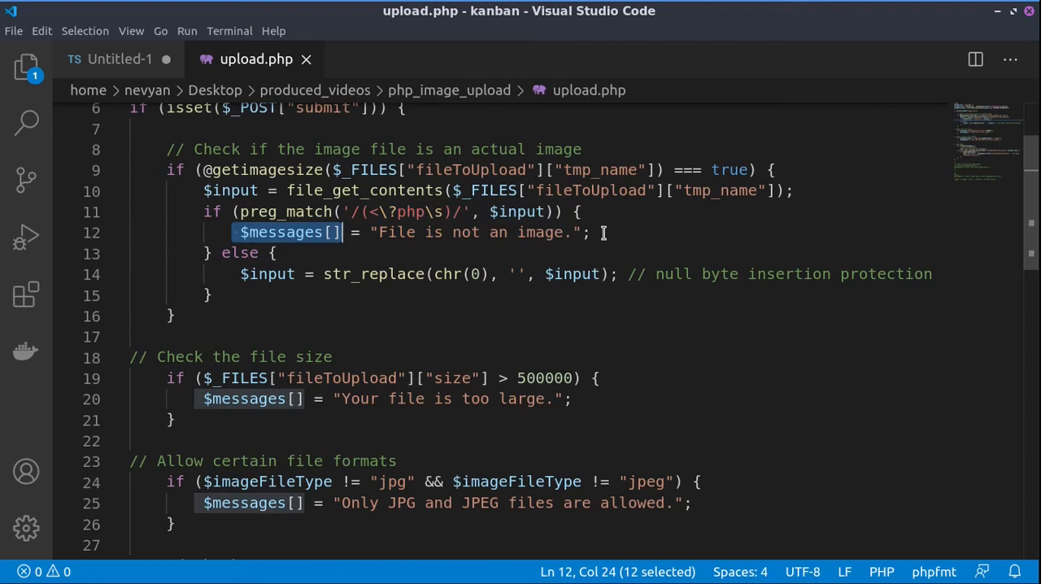
{"action": "mouse_move", "coordinate": [579, 212]}
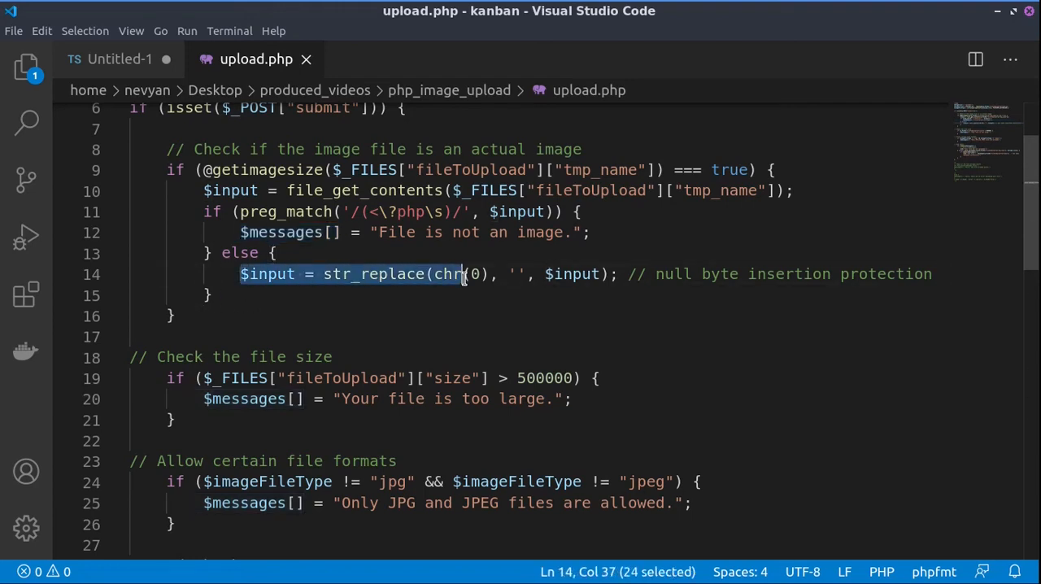
{"action": "left_click", "coordinate": [618, 274]}
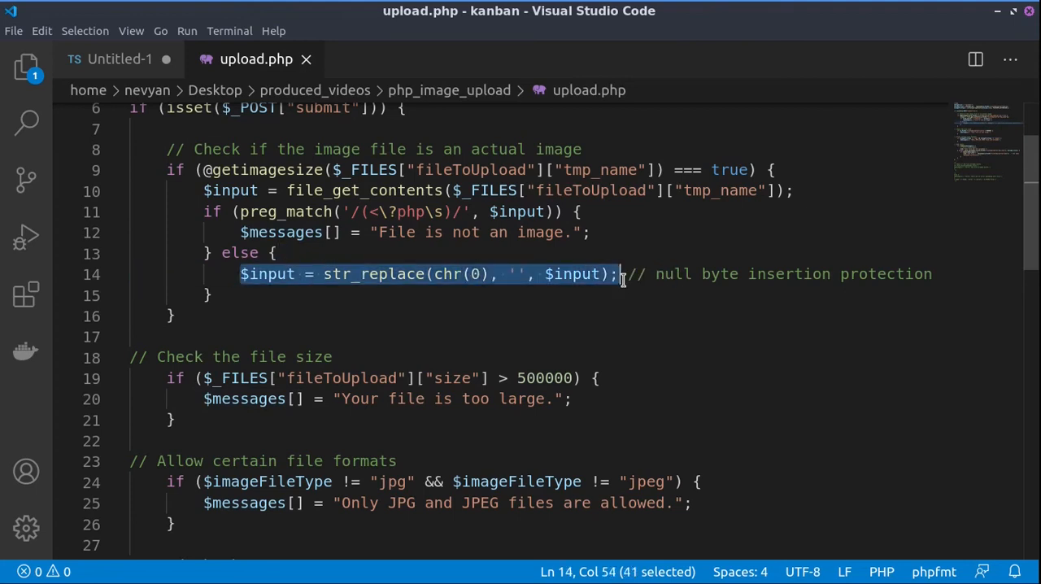
{"action": "mouse_move", "coordinate": [534, 292]}
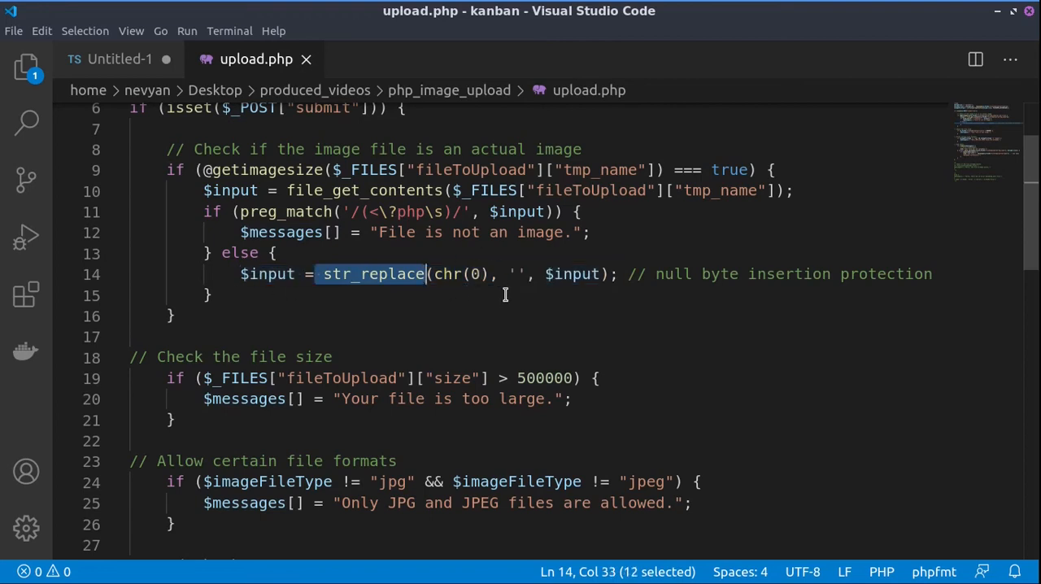
{"action": "mouse_move", "coordinate": [564, 294]}
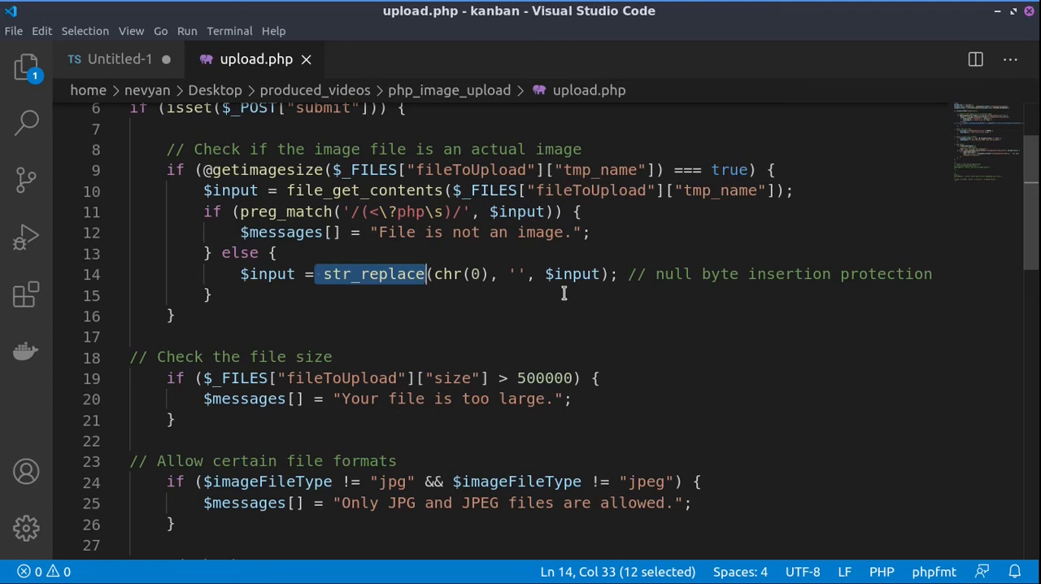
{"action": "left_click", "coordinate": [519, 274]}
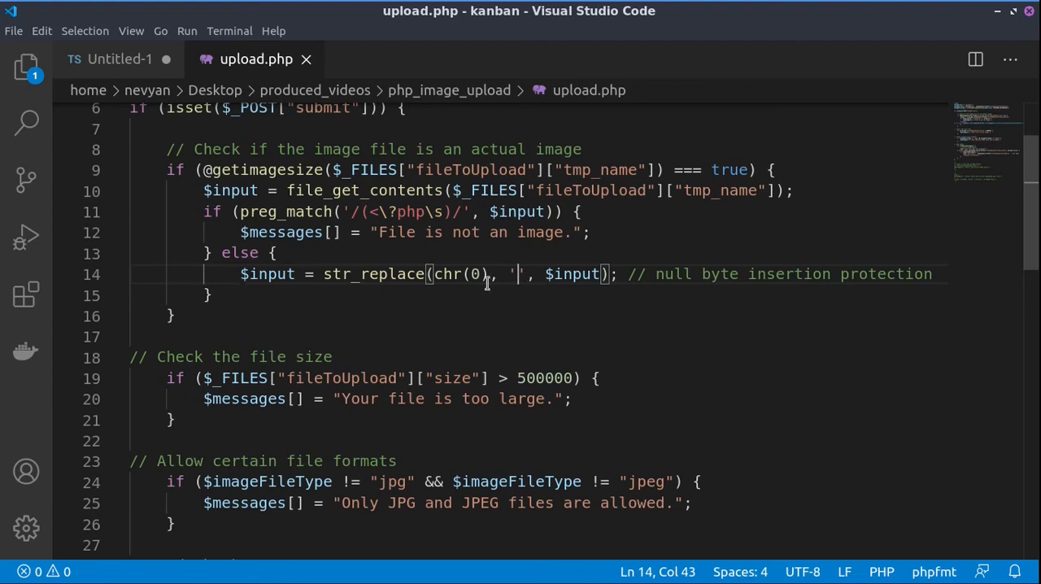
{"action": "mouse_move", "coordinate": [618, 282]}
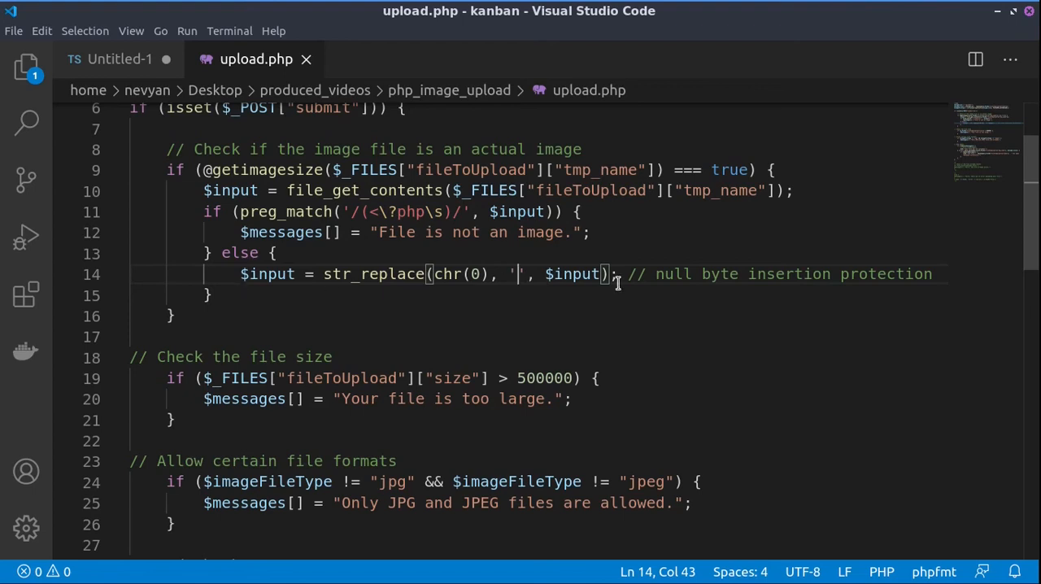
{"action": "mouse_move", "coordinate": [376, 399]}
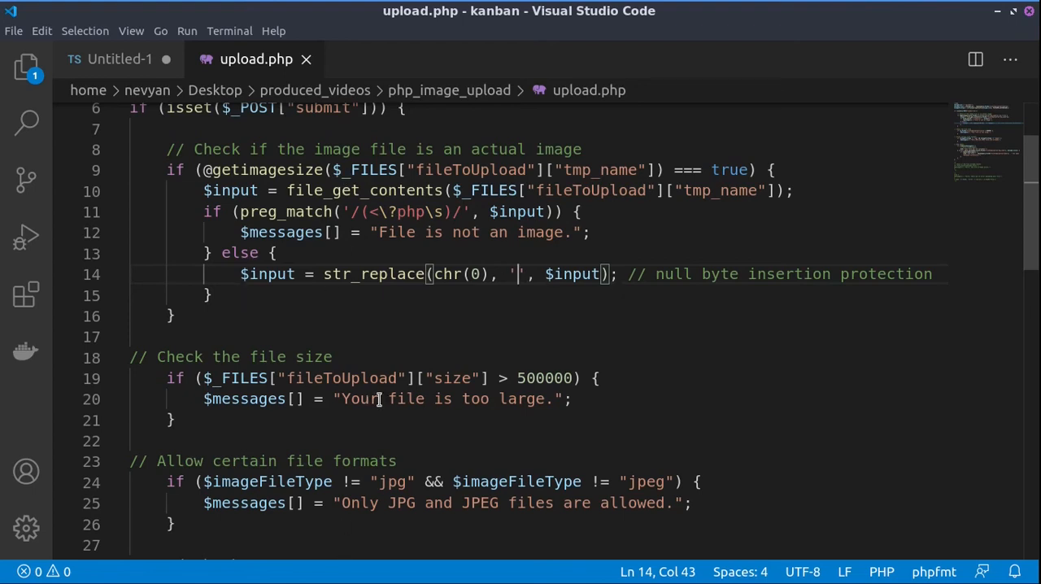
{"action": "scroll", "scroll_direction": "up", "scroll_amount": 3}
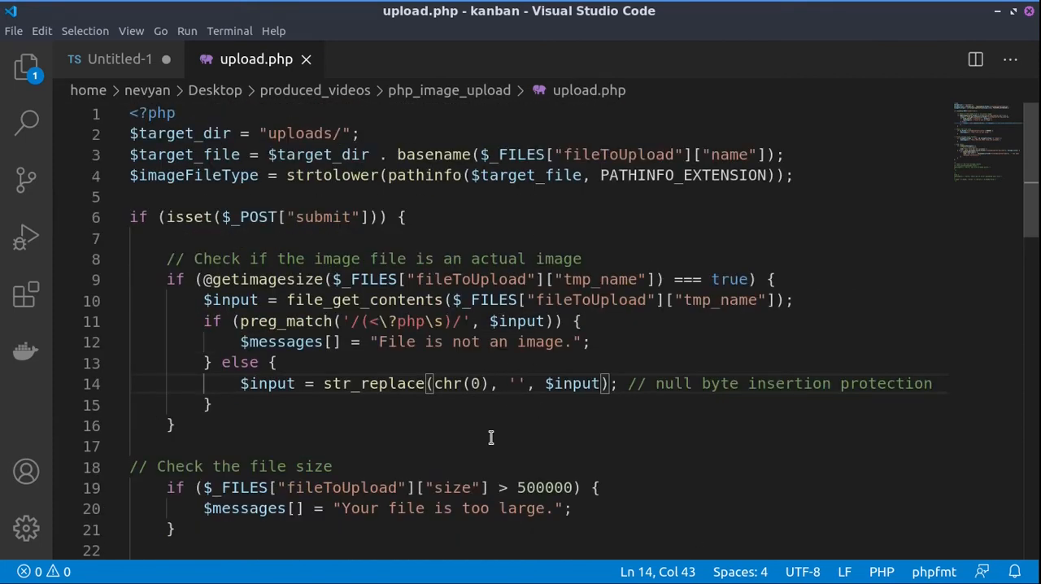
{"action": "mouse_move", "coordinate": [723, 428]}
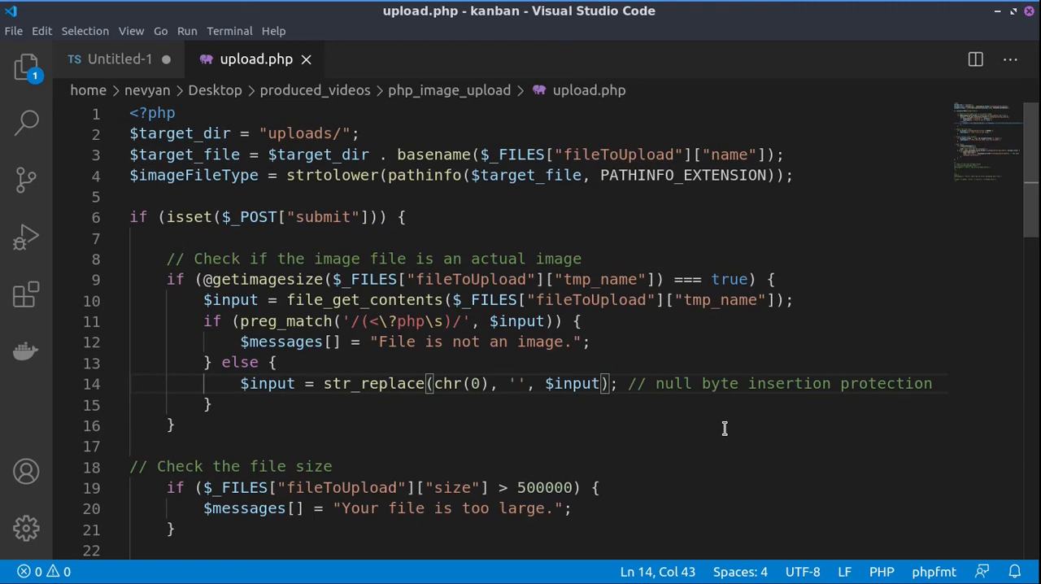
{"action": "mouse_move", "coordinate": [684, 433]}
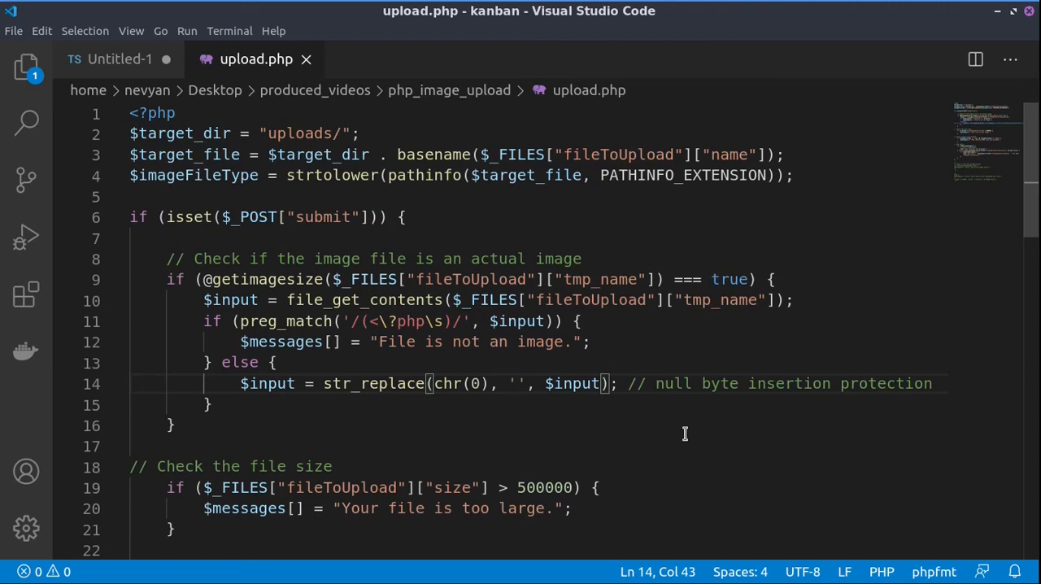
{"action": "scroll", "scroll_direction": "down", "scroll_amount": 3}
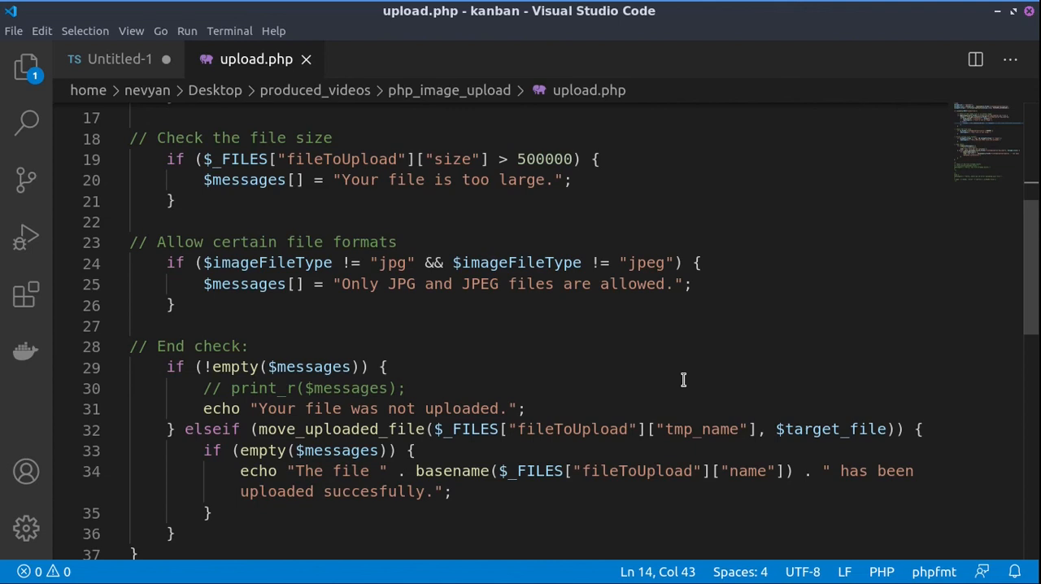
{"action": "mouse_move", "coordinate": [723, 368]}
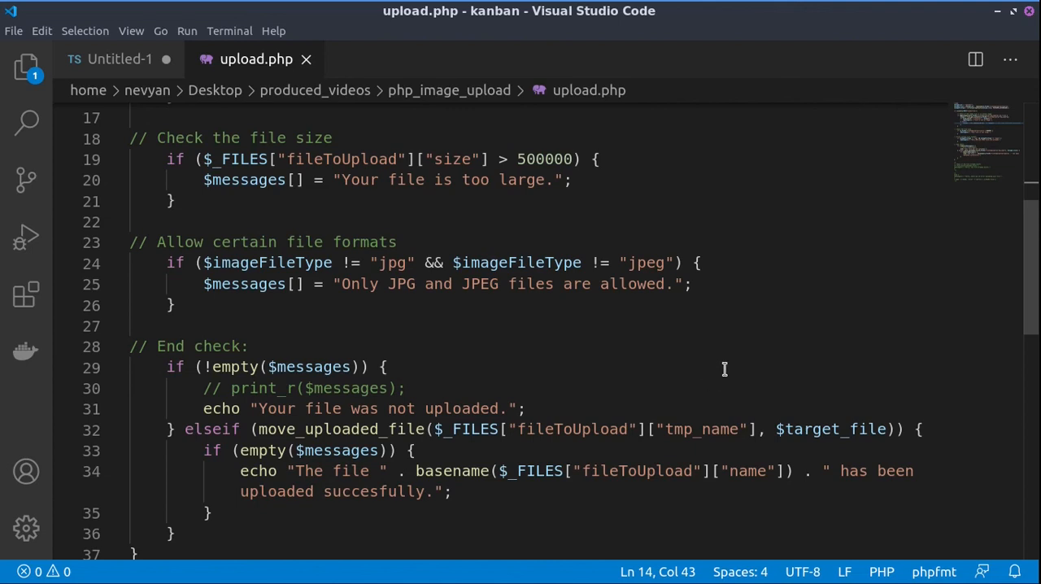